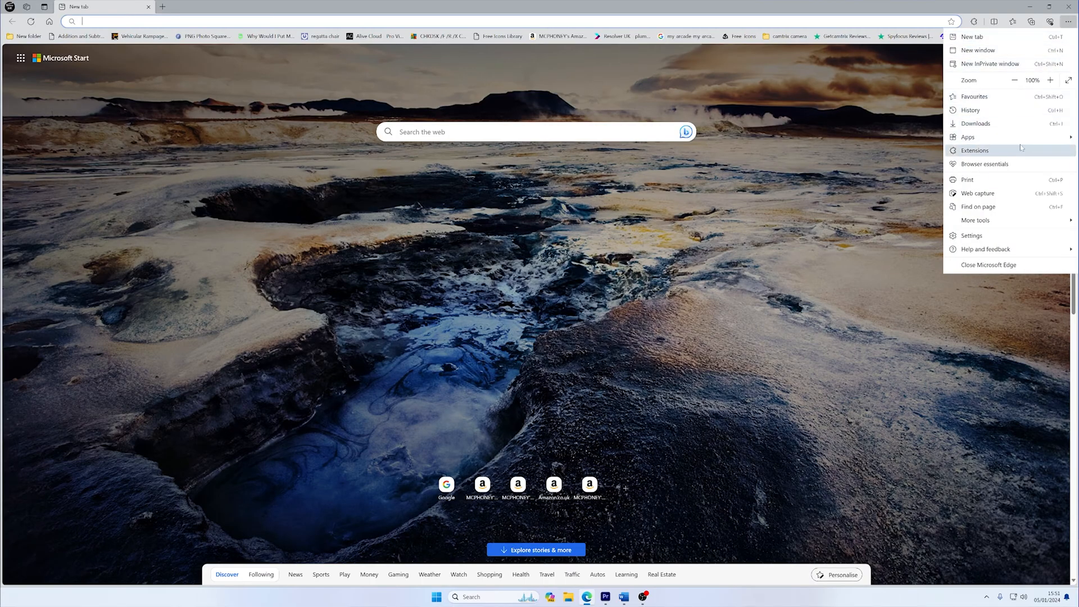
Open Edge's Settings and more (…) menu at the top right
click(971, 236)
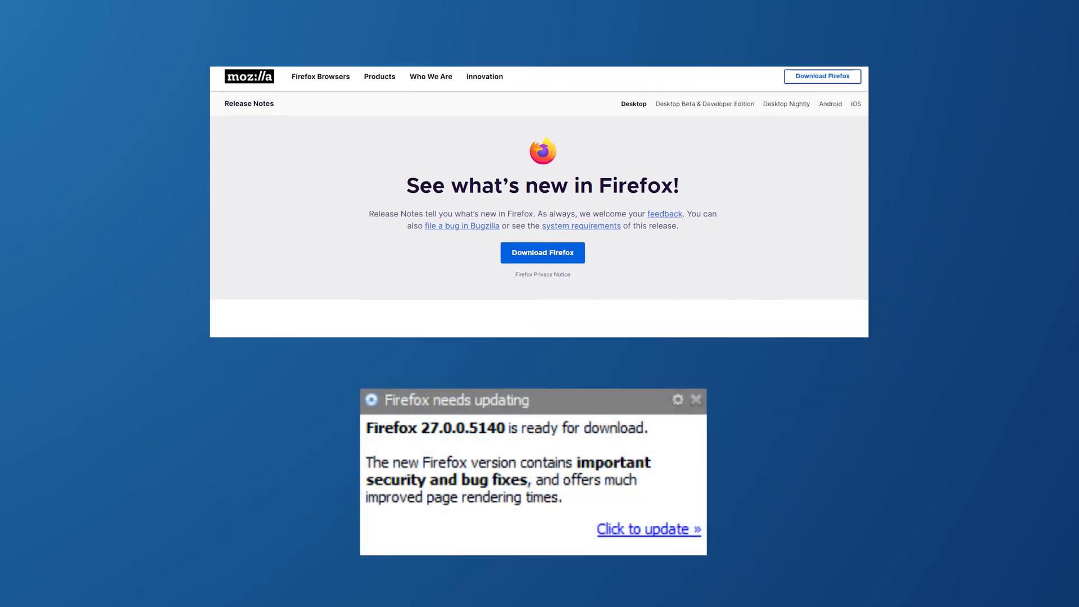
click(643, 528)
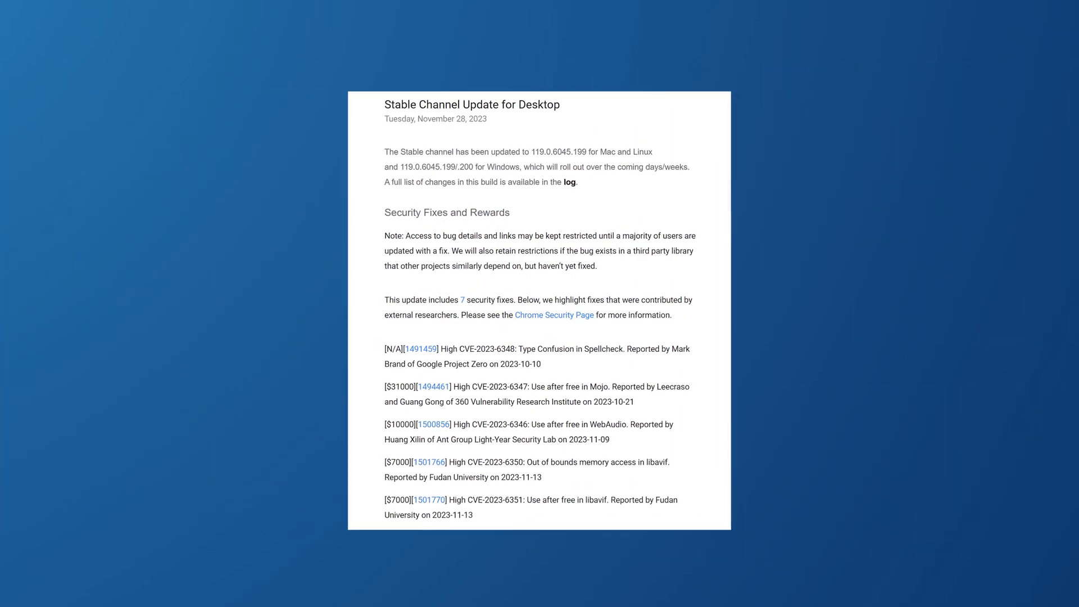